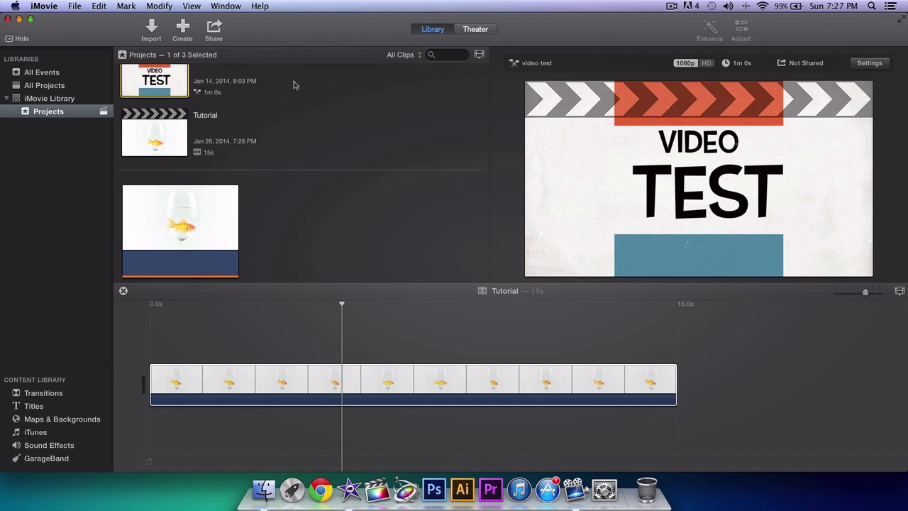
- Select the goldfish clip in the Tutorial timeline to show it in the viewer
{"action": "left_click", "coordinate": [280, 379]}
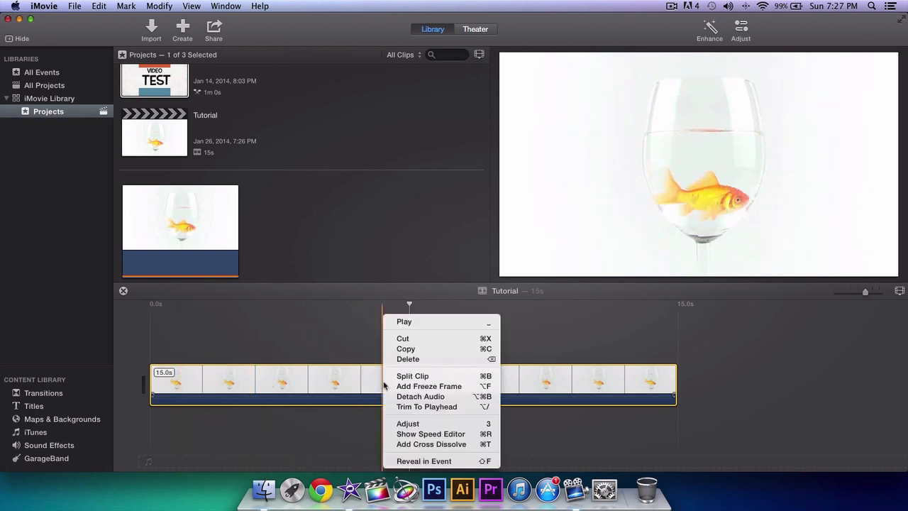
{"action": "mouse_move", "coordinate": [413, 376]}
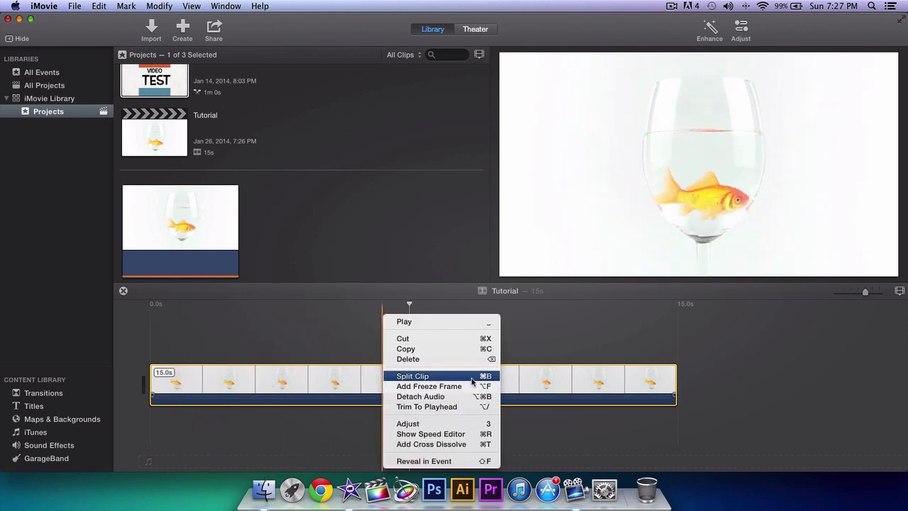
{"action": "left_click", "coordinate": [412, 376]}
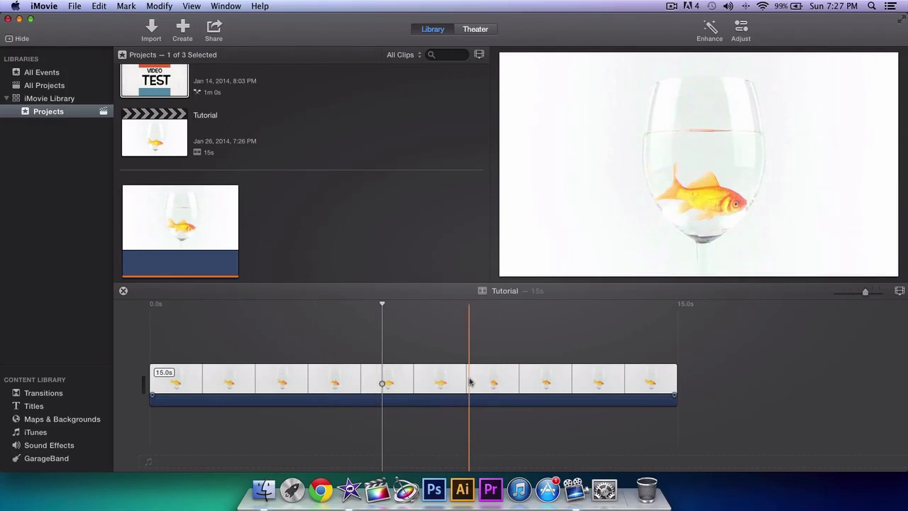
- Split the goldfish clip at 9.8 seconds via the context menu, then deselect the piece
{"action": "right_click", "coordinate": [468, 383]}
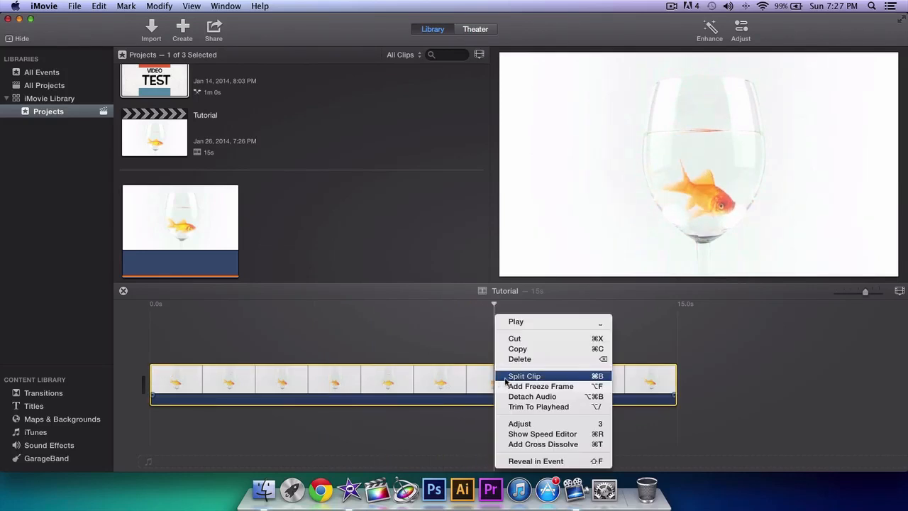
{"action": "left_click", "coordinate": [524, 375]}
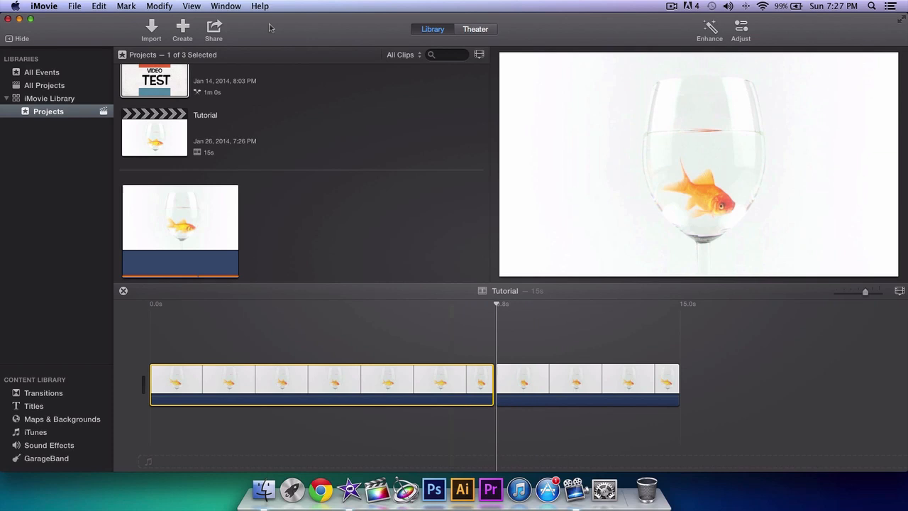
{"action": "left_click", "coordinate": [350, 322]}
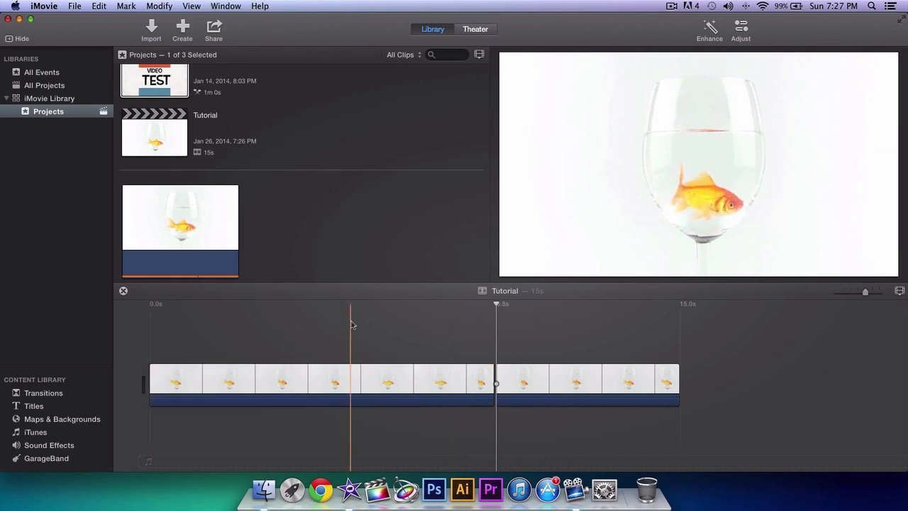
- Split the first goldfish piece at the 5.7-second playhead position
{"action": "left_click", "coordinate": [191, 5]}
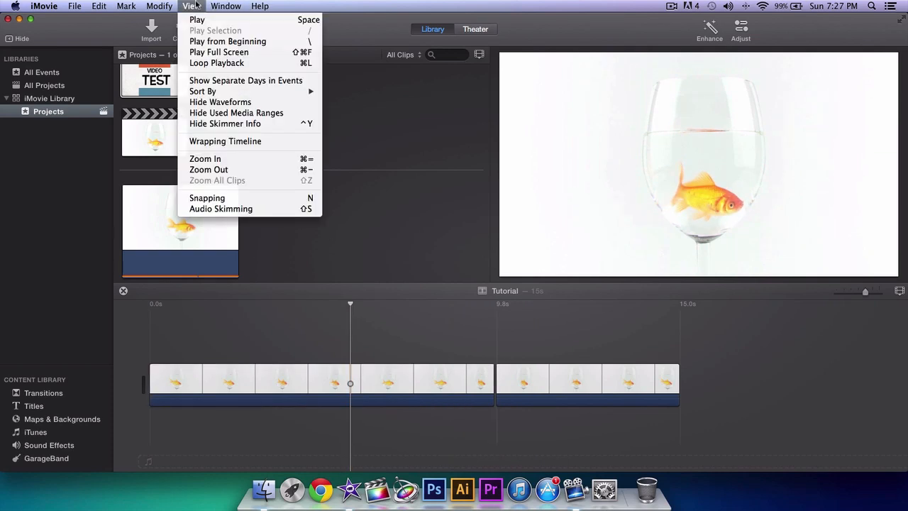
{"action": "left_click", "coordinate": [159, 5]}
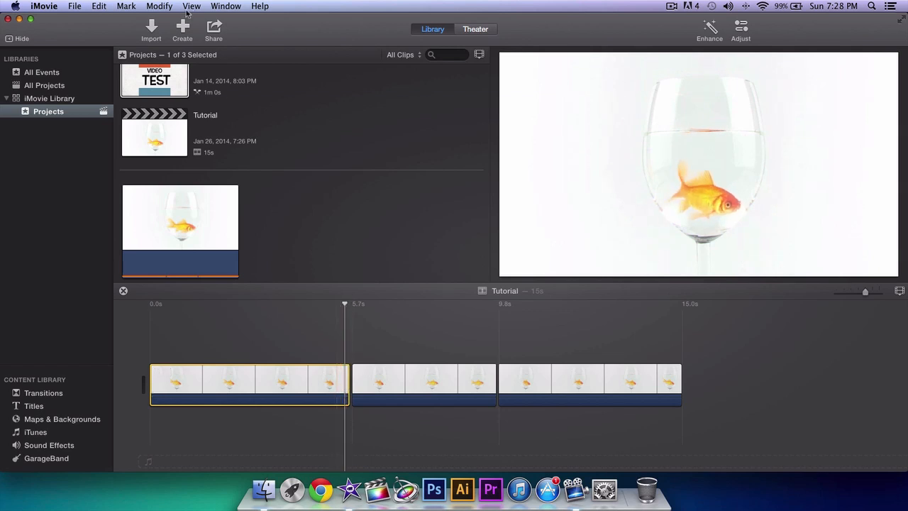
- Split the clip near 5.5 seconds from the Modify menu, isolating a sub-second sliver
{"action": "left_click", "coordinate": [159, 5]}
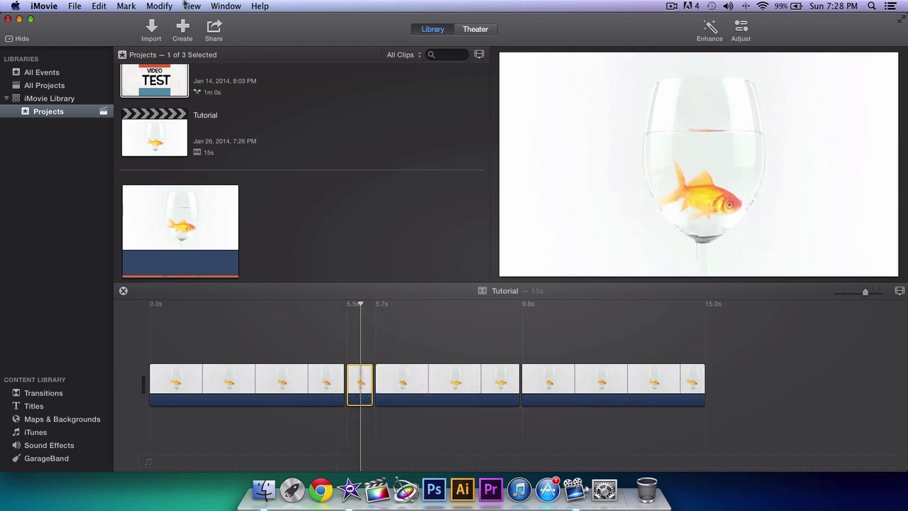
{"action": "mouse_move", "coordinate": [258, 165]}
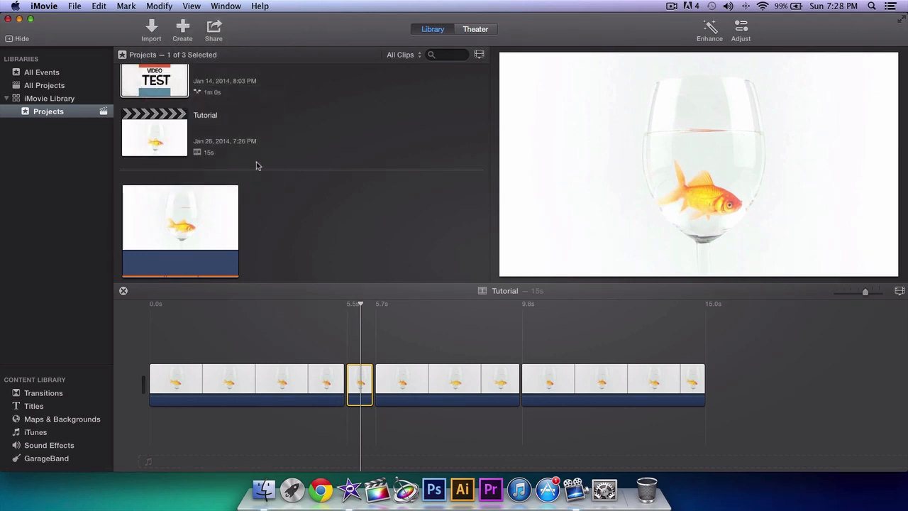